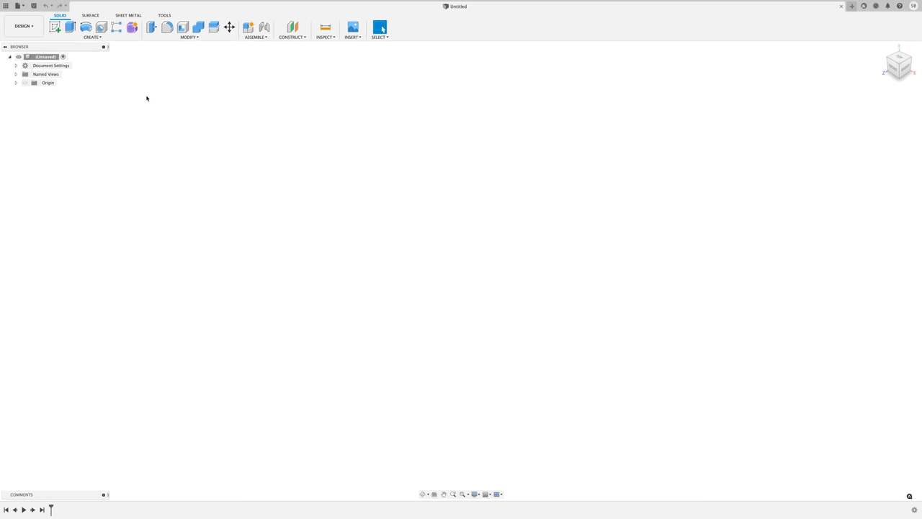
mouse_move(117, 86)
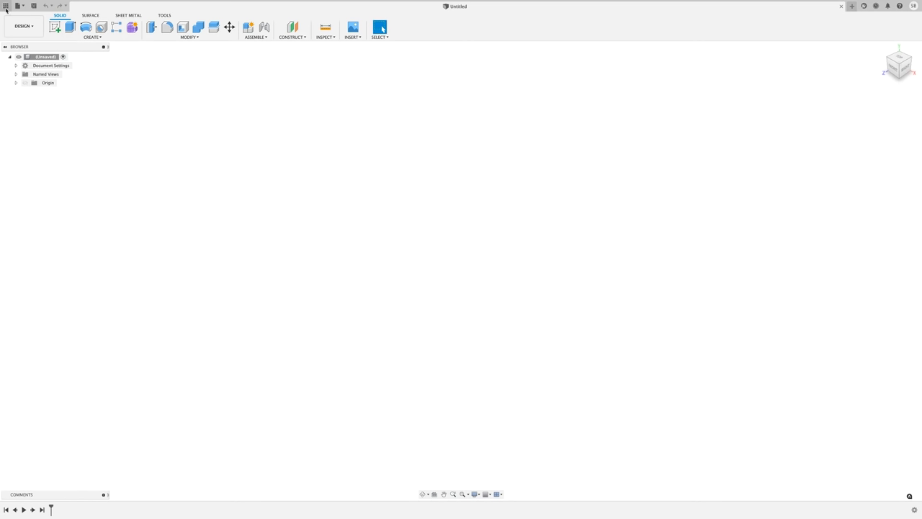
Step: Scroll the All Projects list and open the Cece Rocking Chair project's chair designs
click(6, 6)
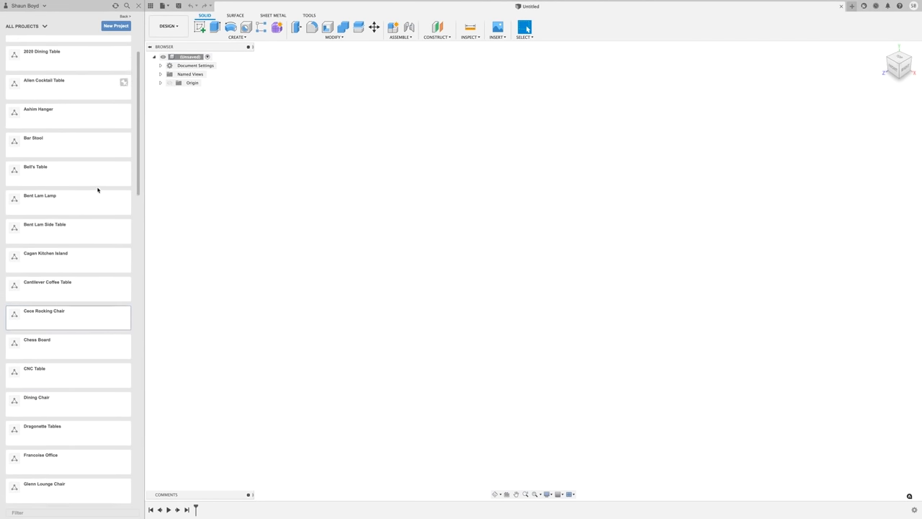
scroll(down, 3)
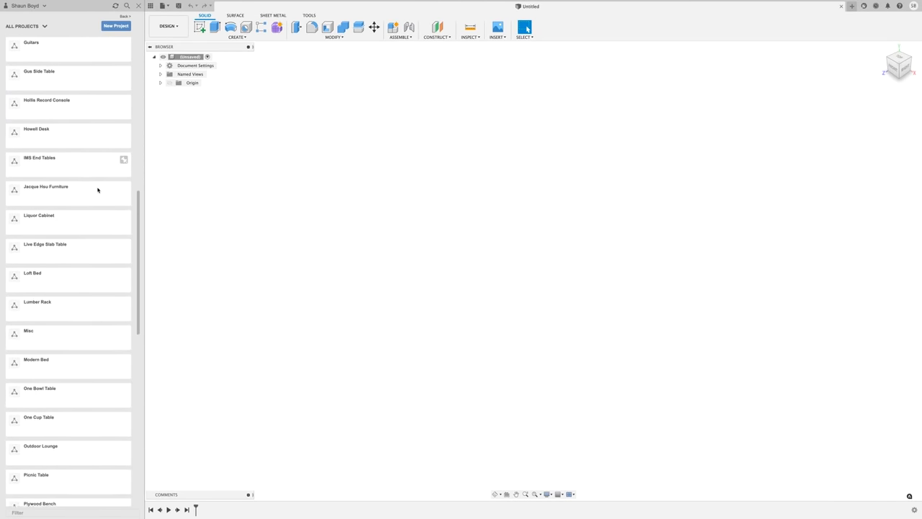
scroll(down, 3)
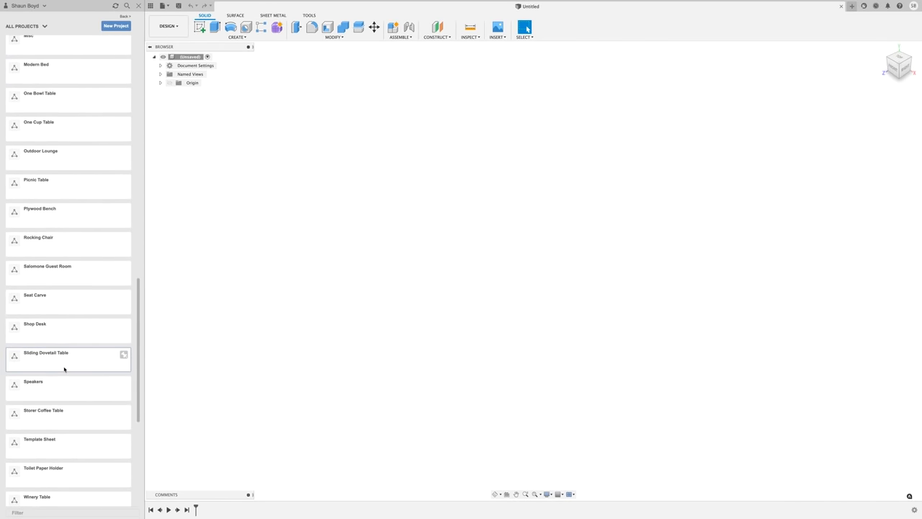
click(45, 352)
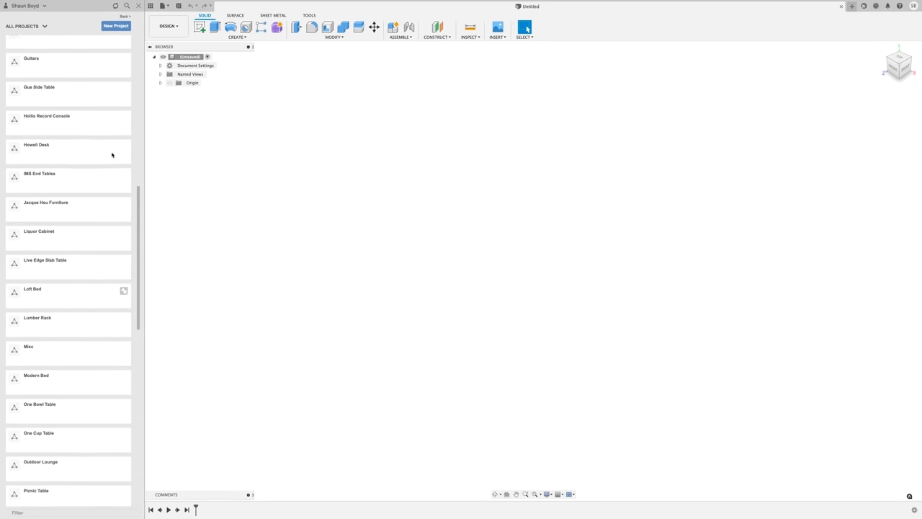
scroll(up, 3)
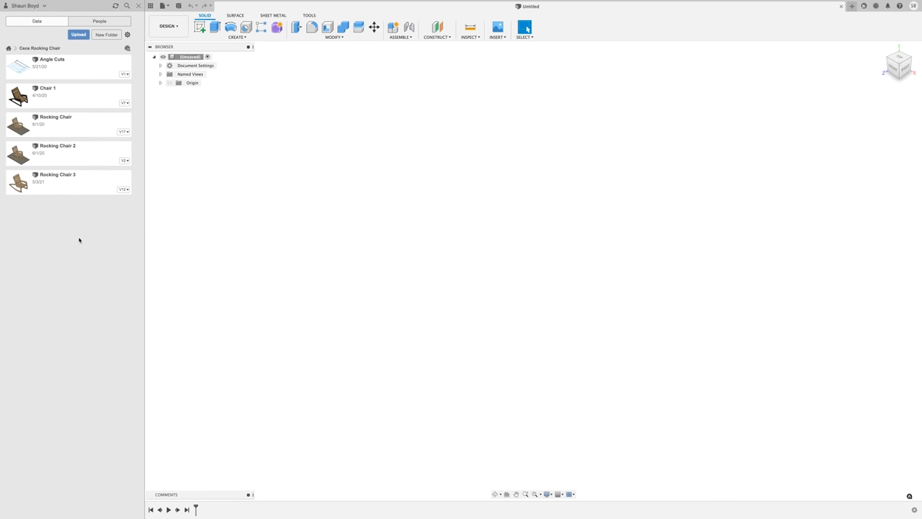
mouse_move(81, 186)
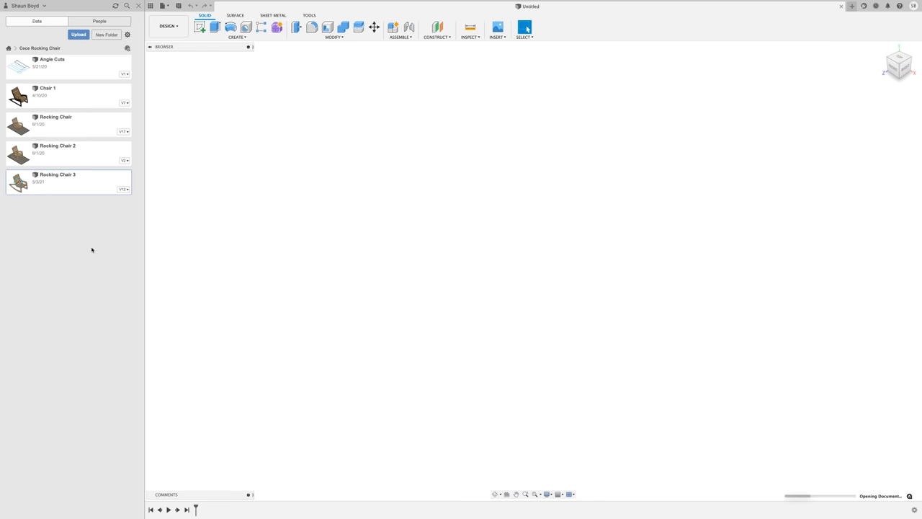
Step: Open the Rocking Chair 3 design, version 12, showing the wooden rocking chair
double_click(57, 178)
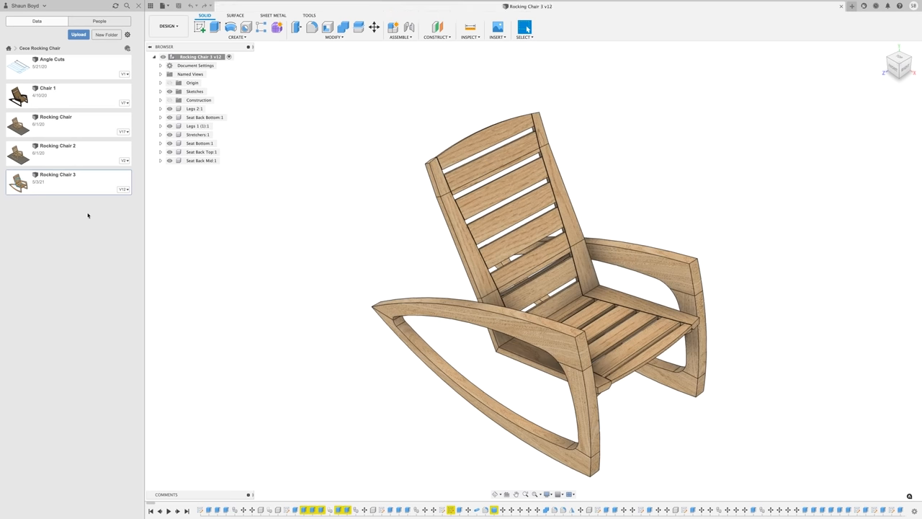
mouse_move(108, 221)
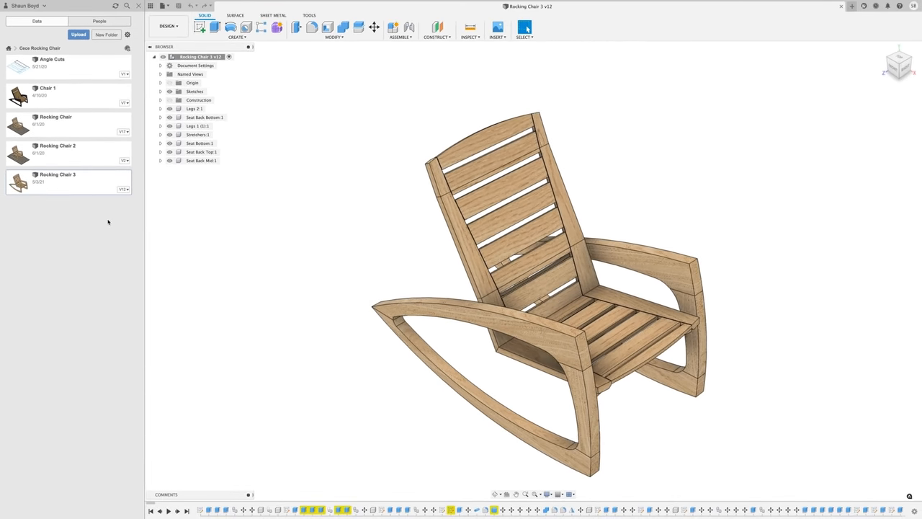
mouse_move(74, 238)
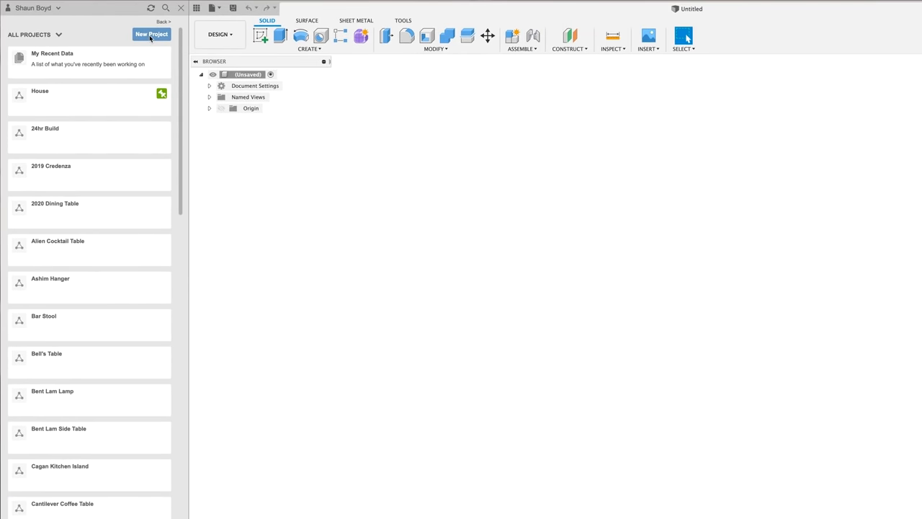
Step: Create a new project named Example Project from the Data Panel
click(152, 34)
text(Example Project)
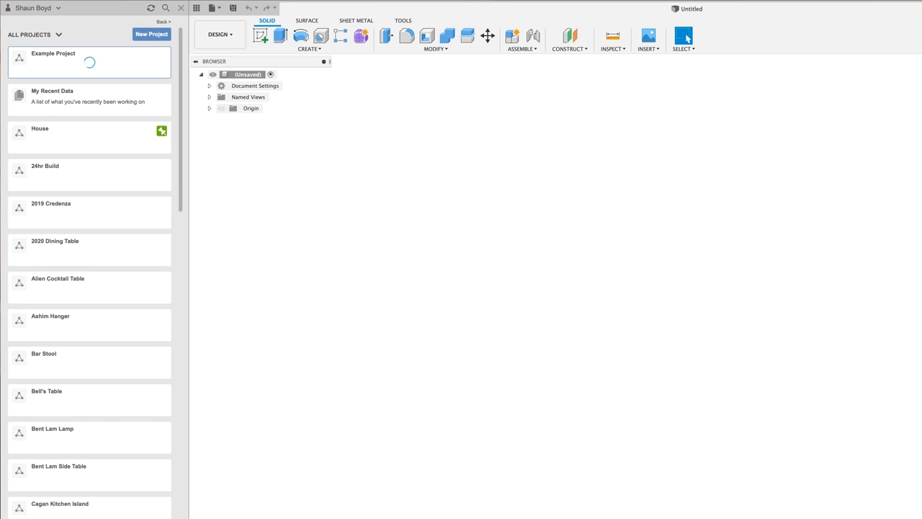
scroll(down, 3)
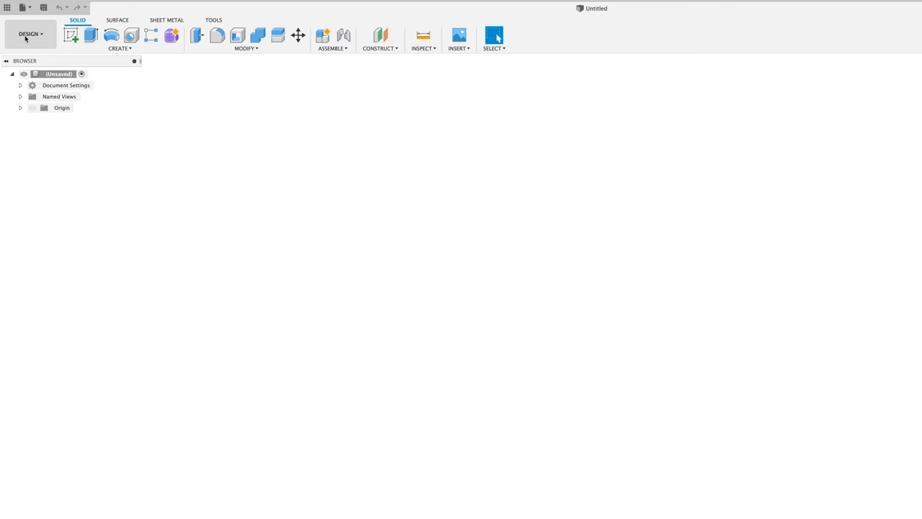
click(30, 34)
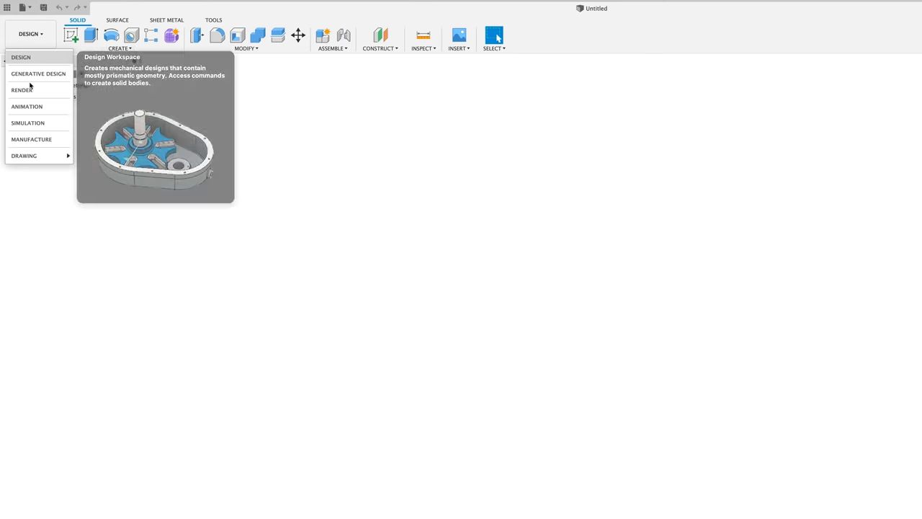
mouse_move(30, 134)
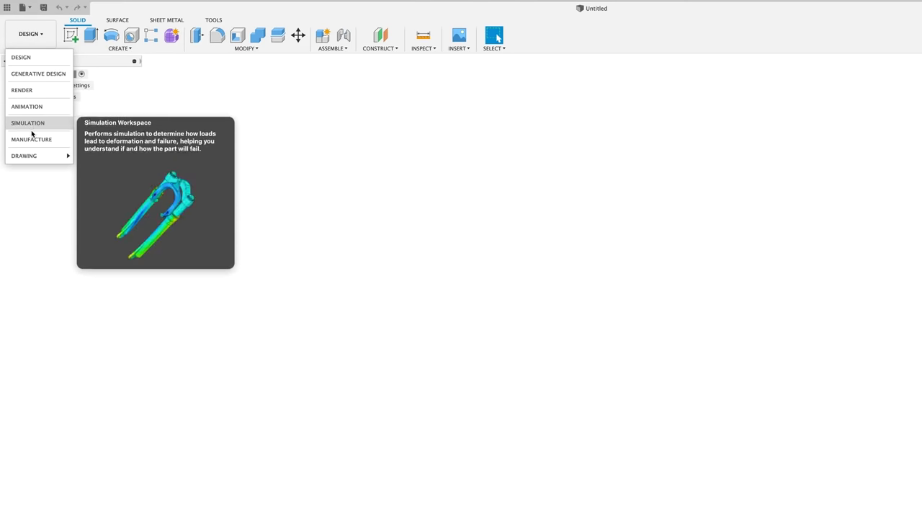
click(119, 48)
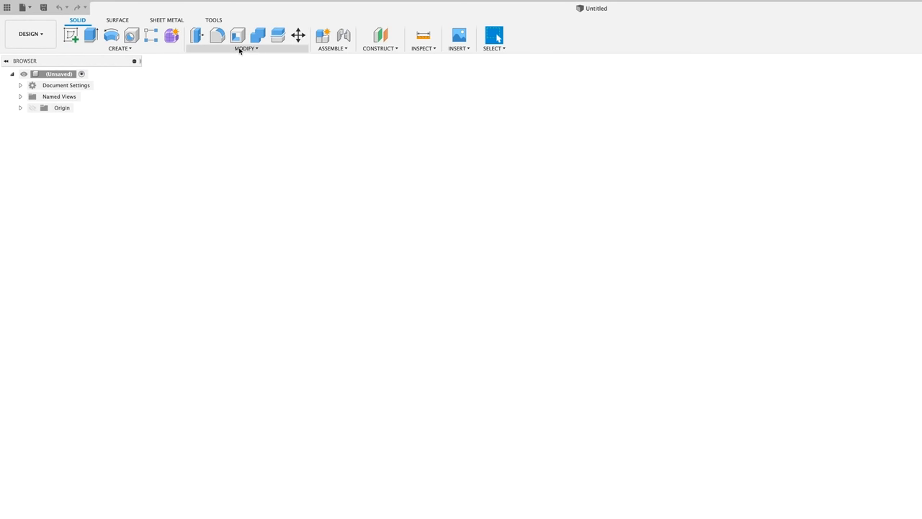
Step: Look over the MODIFY commands and switch to the Animation workspace
click(245, 48)
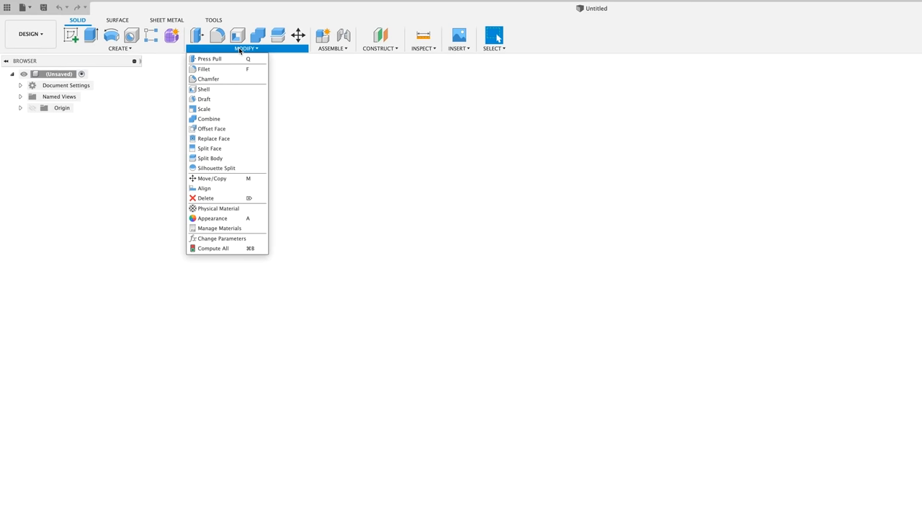
click(30, 34)
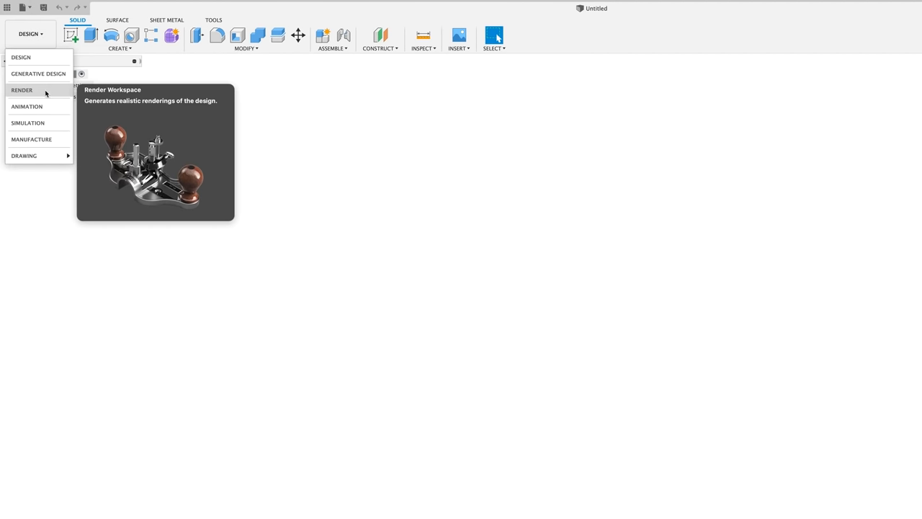
click(22, 89)
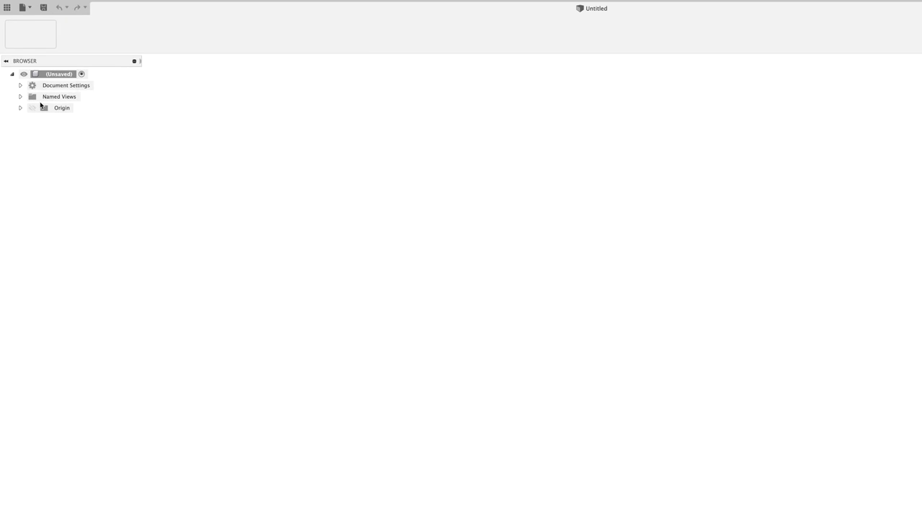
Step: Switch the blank design to the Manufacture workspace
click(30, 34)
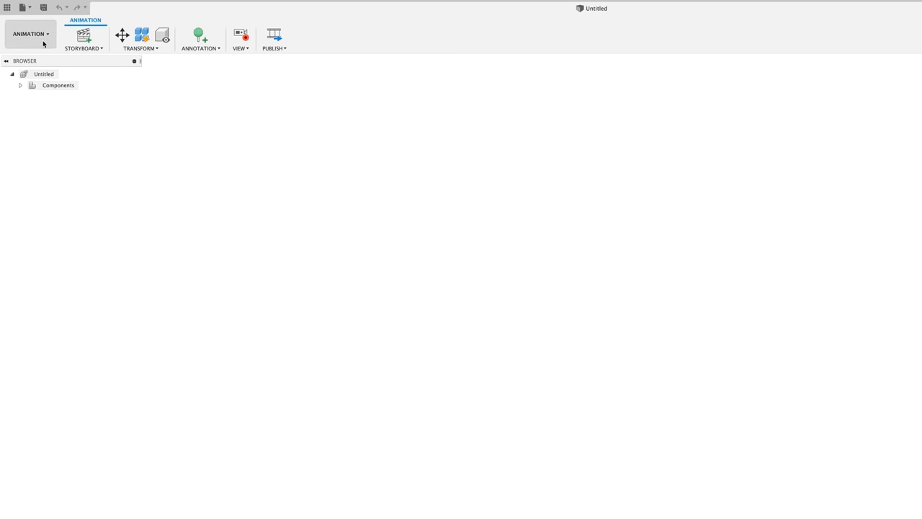
click(30, 34)
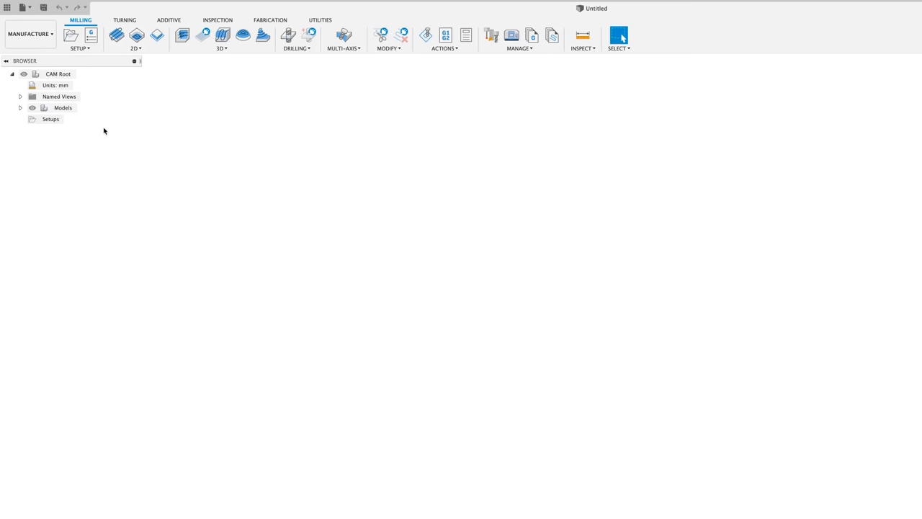
click(30, 34)
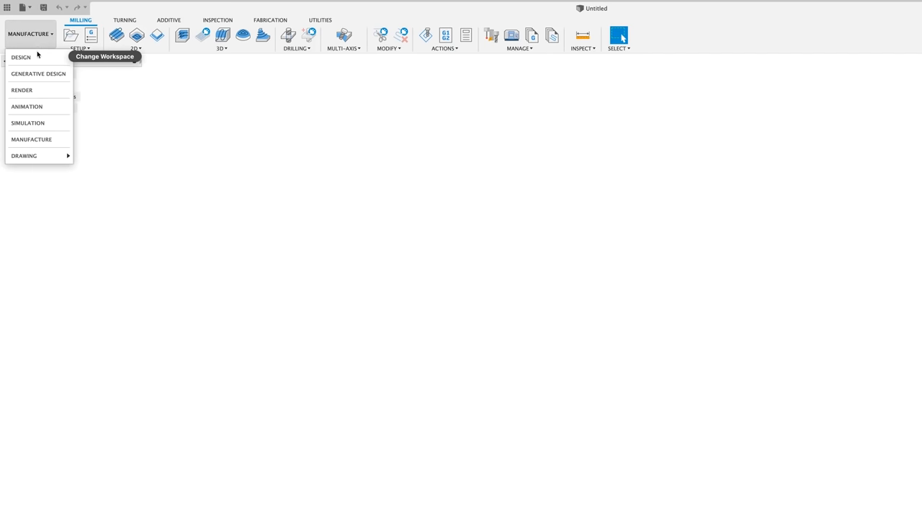
click(21, 57)
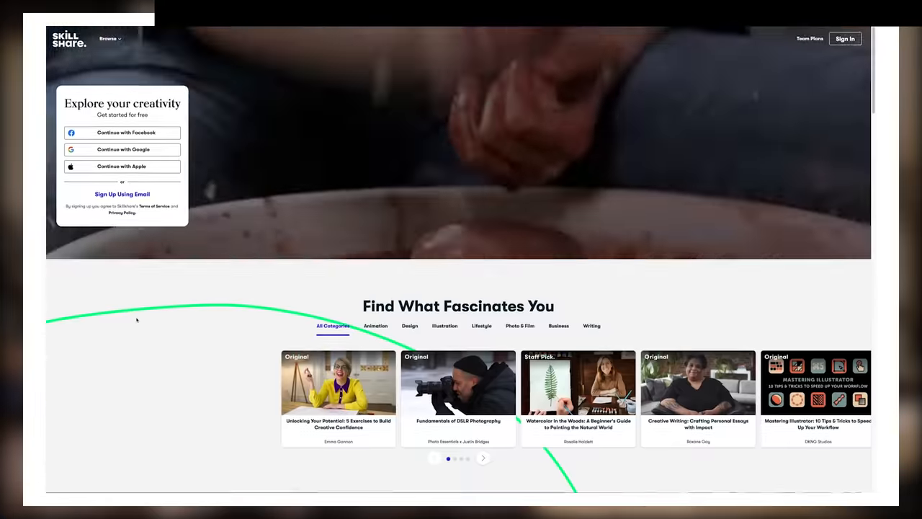
Step: Search Skillshare classes for 'fusion 360' and open the Context is Key class
scroll(down, 3)
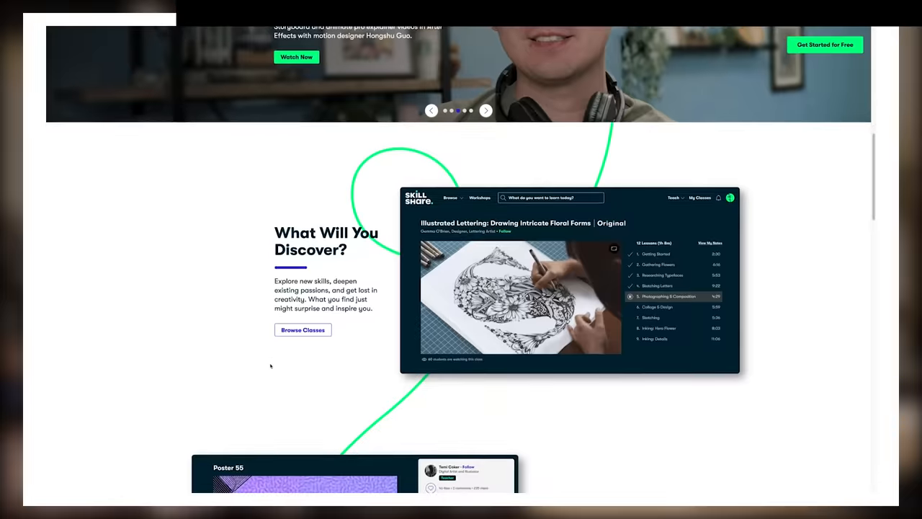
scroll(down, 3)
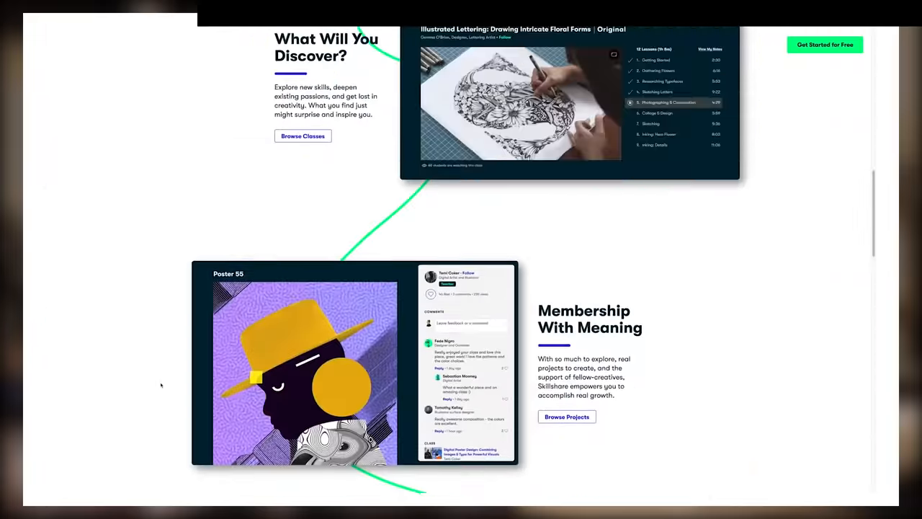
click(108, 39)
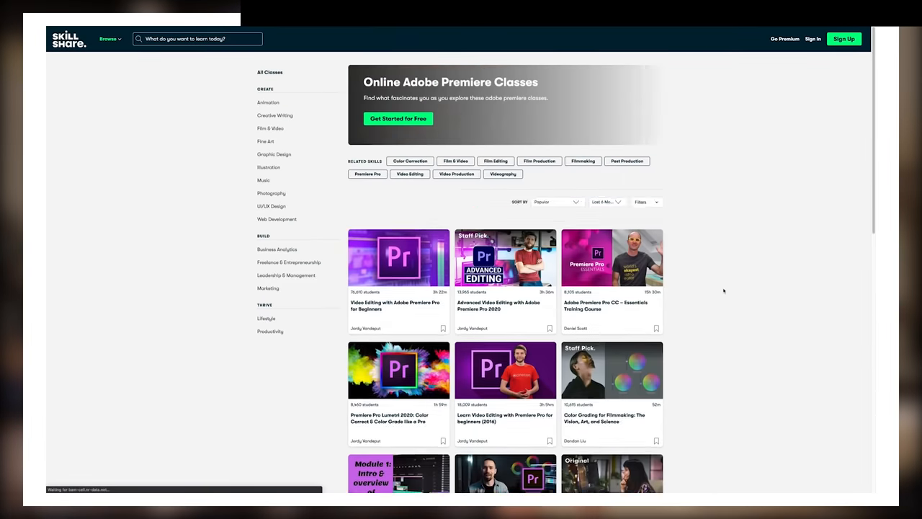
text(fusion 360)
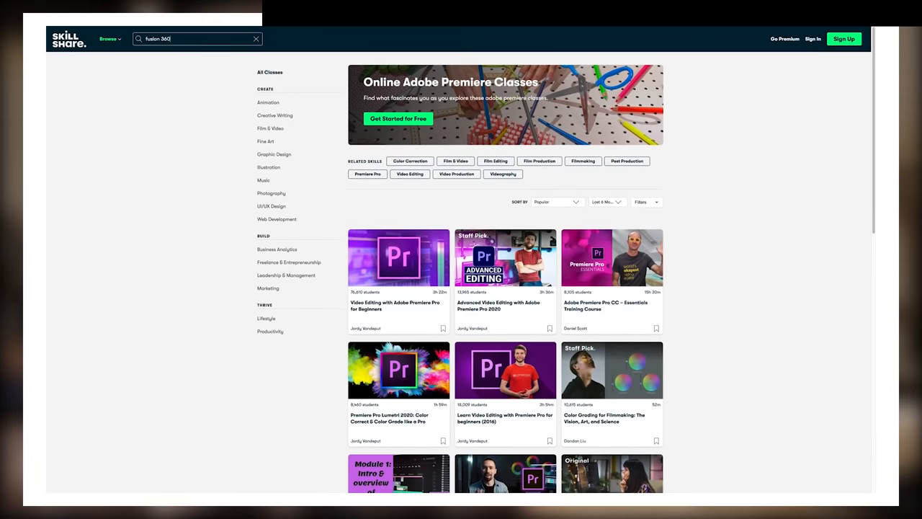
key(Return)
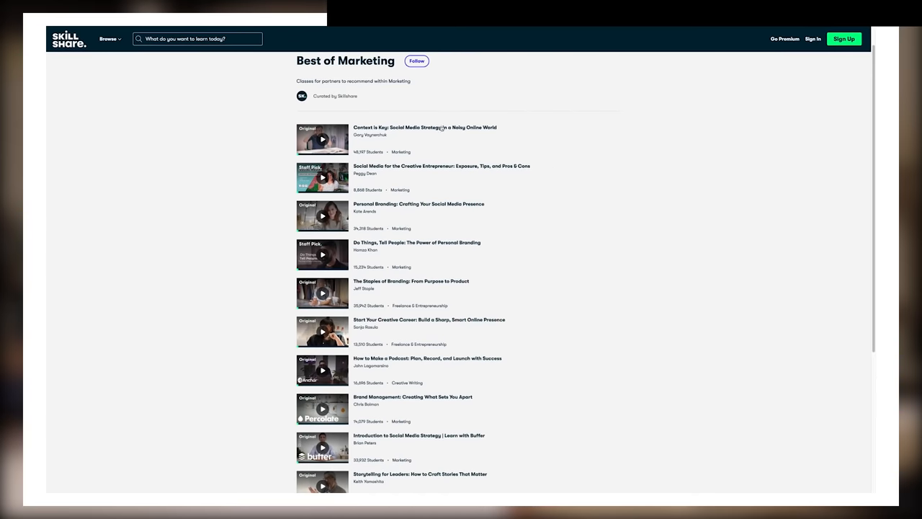
click(425, 128)
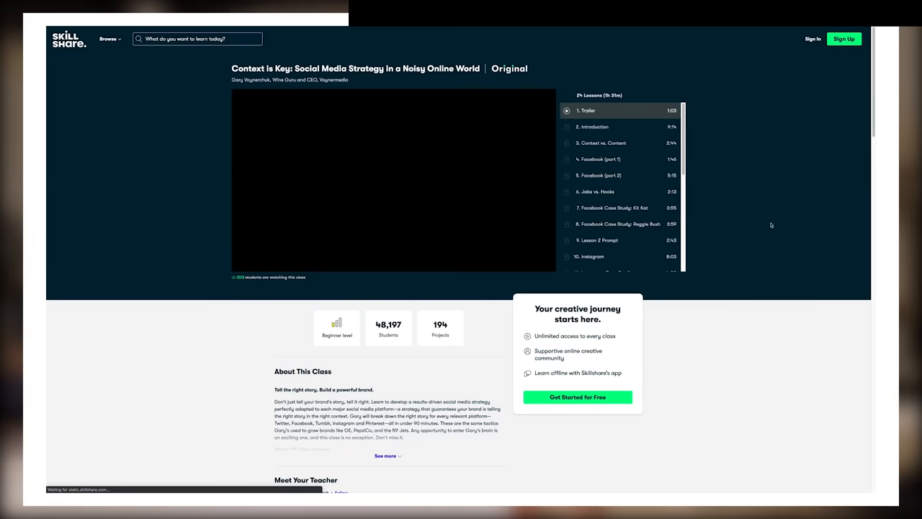
Step: Scroll the class page and homepage, advancing the featured classes carousel
scroll(down, 3)
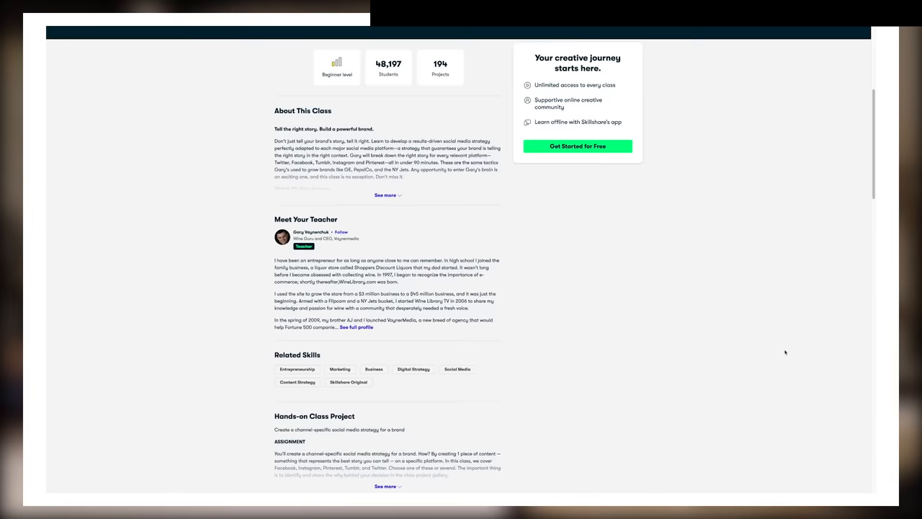
scroll(up, 3)
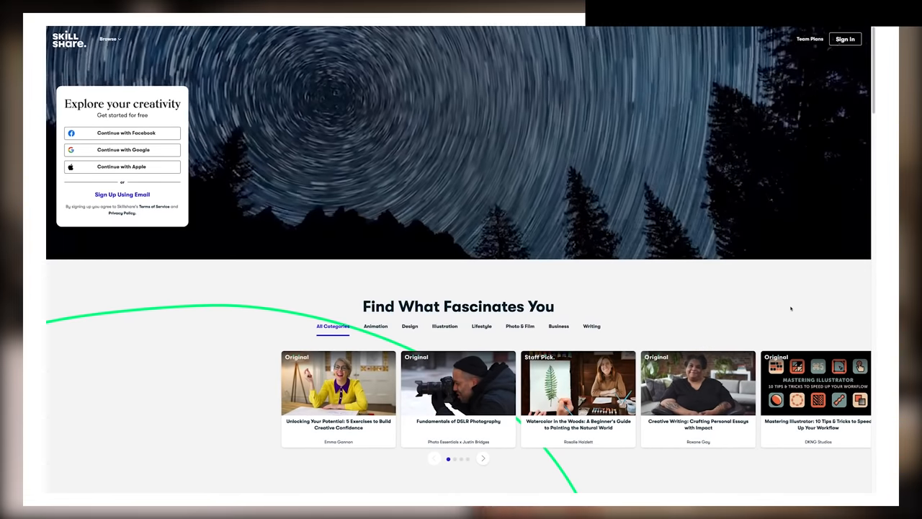
scroll(down, 3)
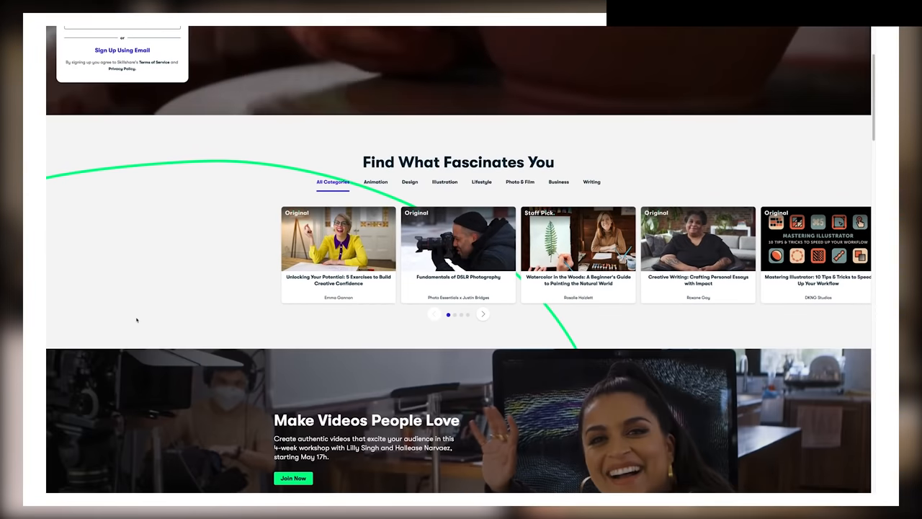
click(483, 314)
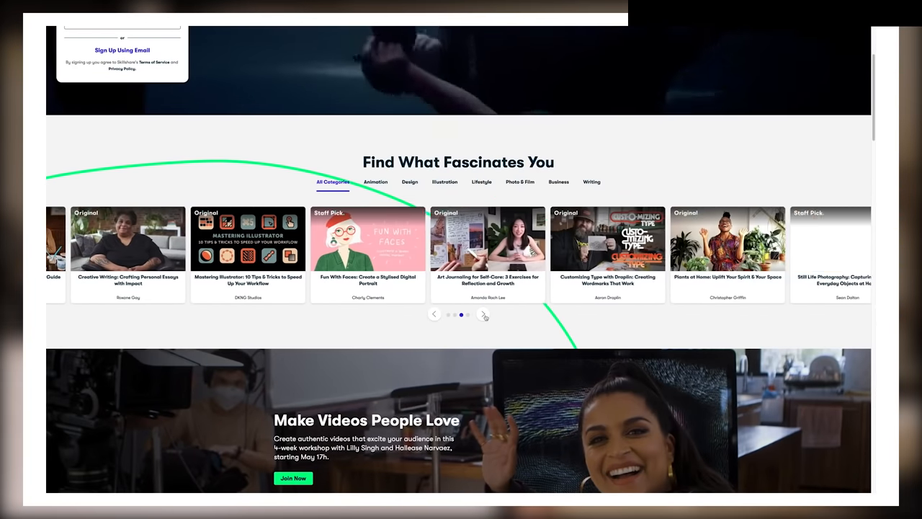
scroll(down, 3)
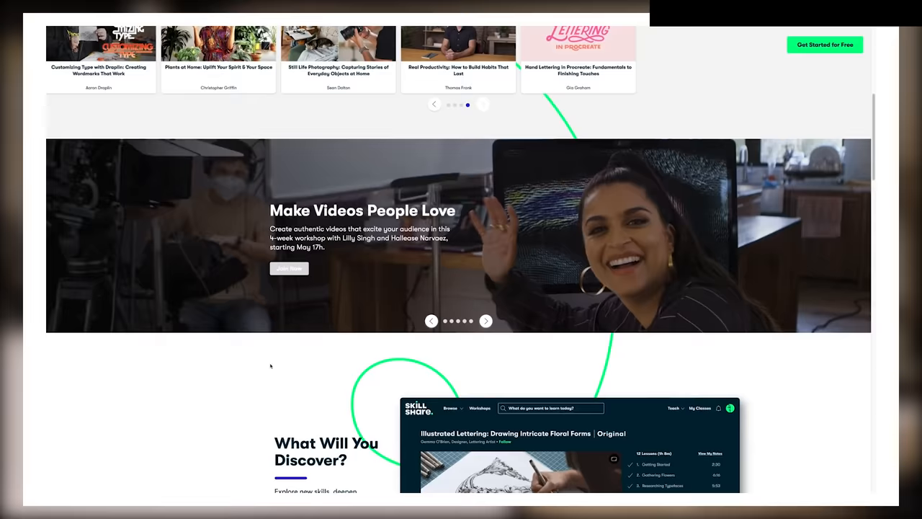
scroll(down, 3)
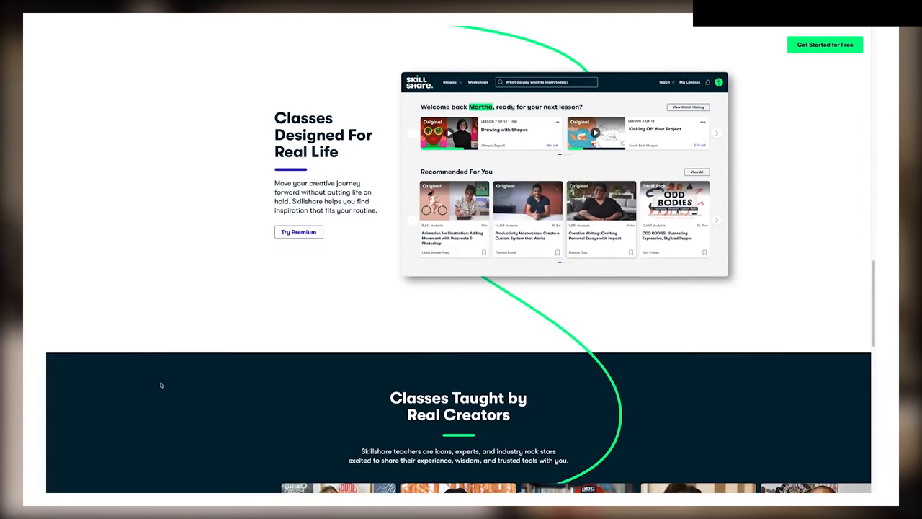
scroll(down, 3)
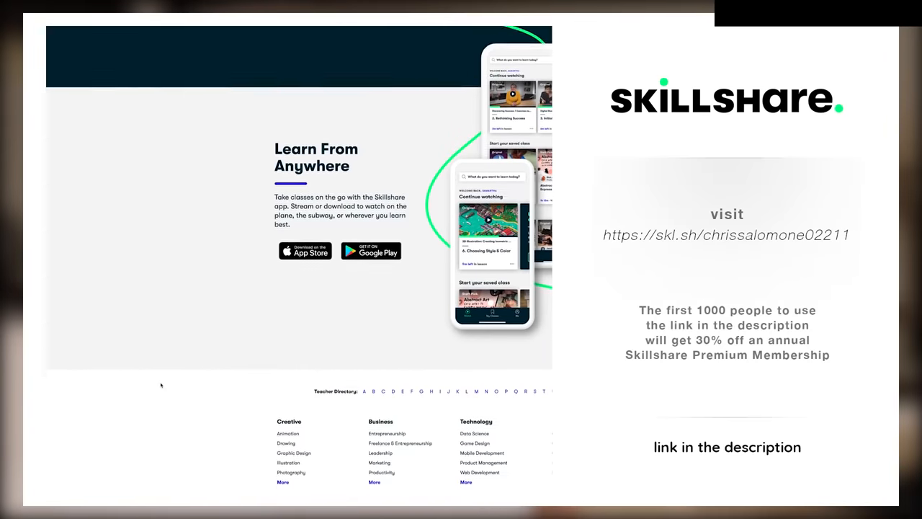
scroll(up, 3)
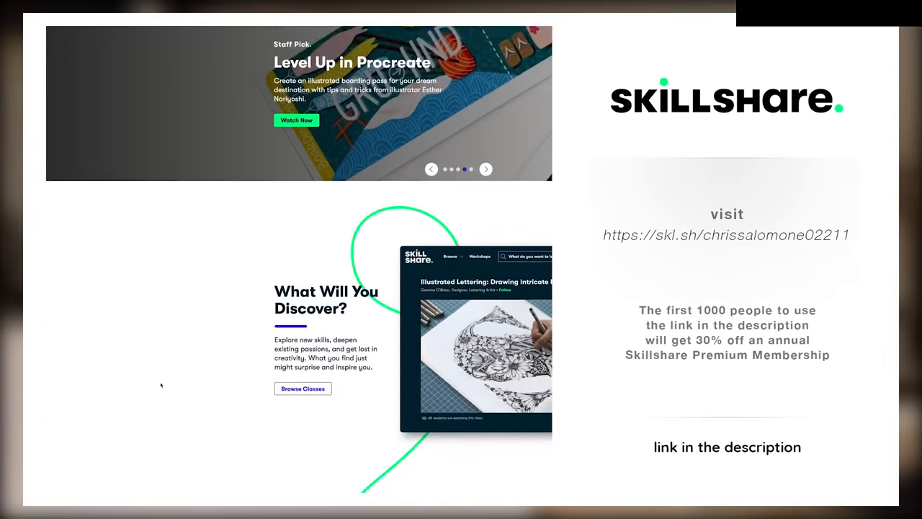
scroll(down, 3)
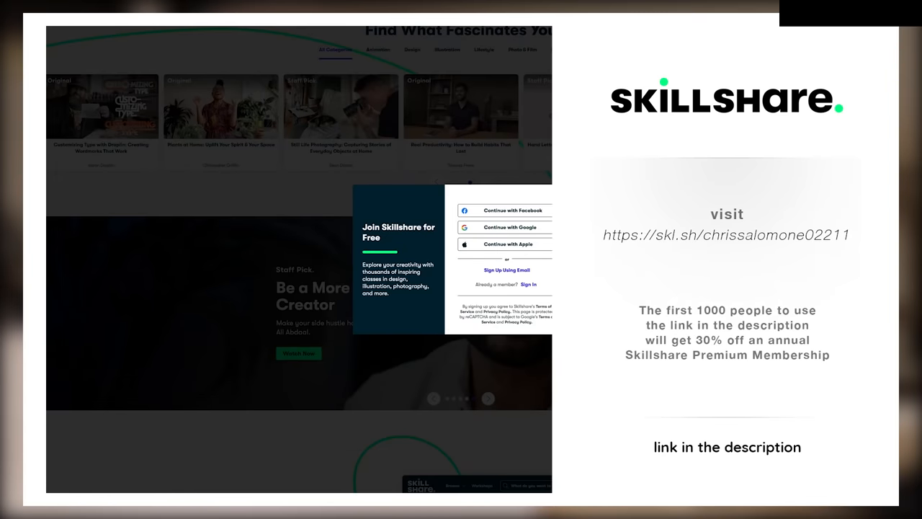
click(507, 269)
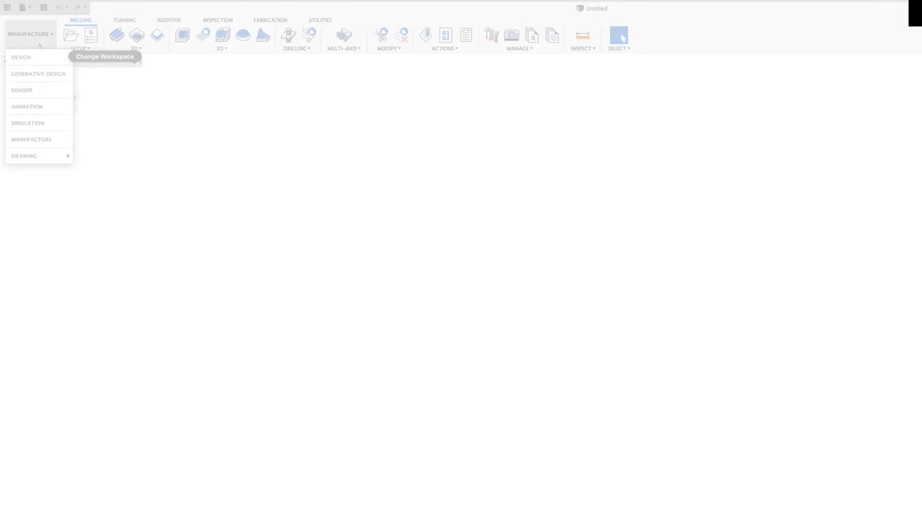
Step: Show the cabinet in orthographic front view and select the cylinder step in the timeline
click(20, 56)
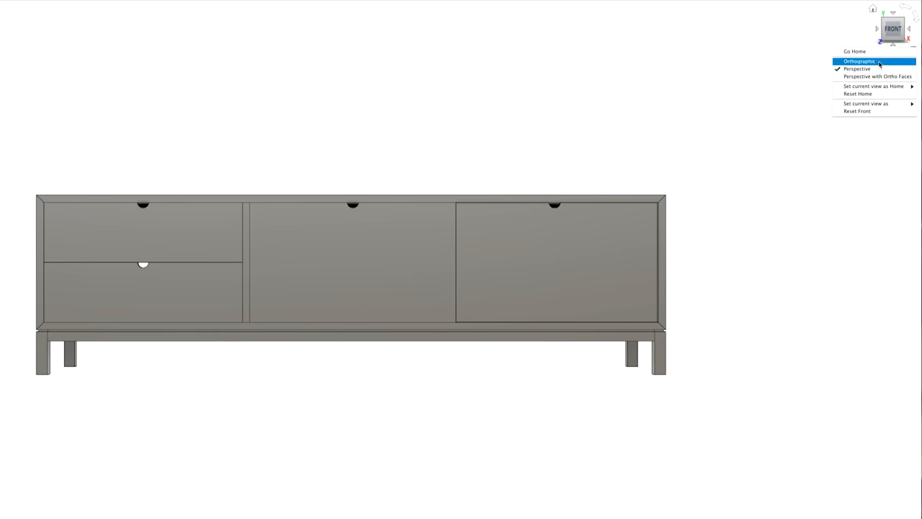
click(859, 61)
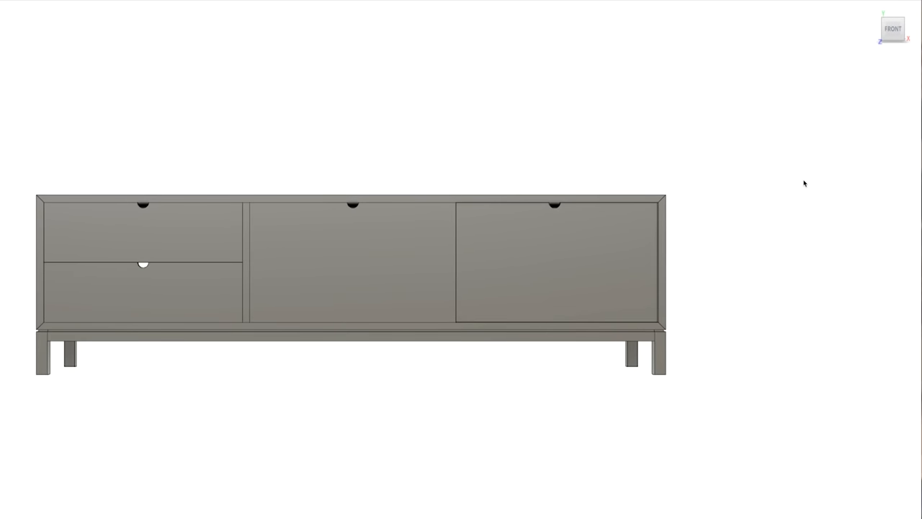
scroll(up, 3)
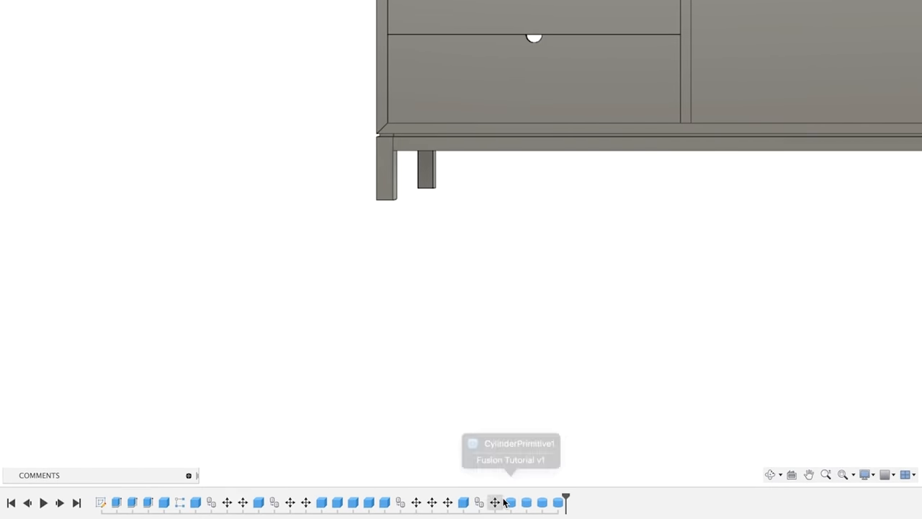
click(258, 502)
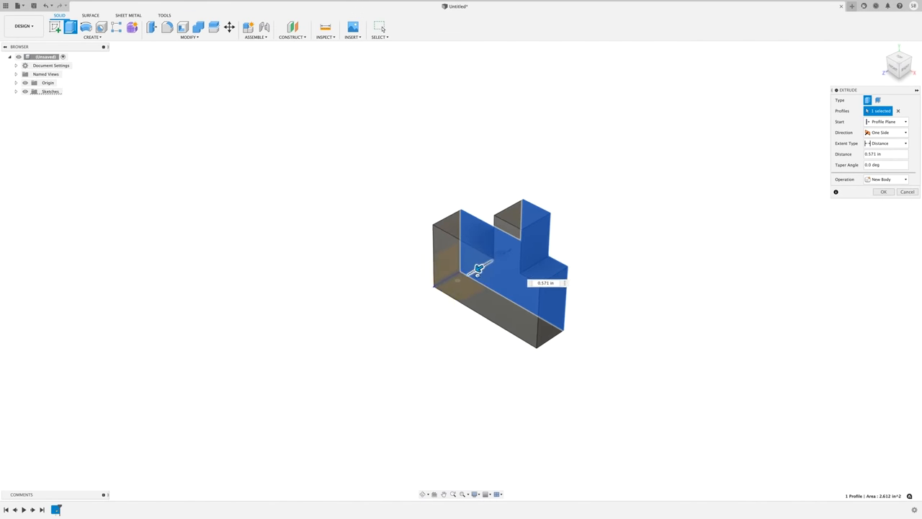
Step: Extrude the stepped profile 1 in as a new body
drag(479, 268, 458, 281)
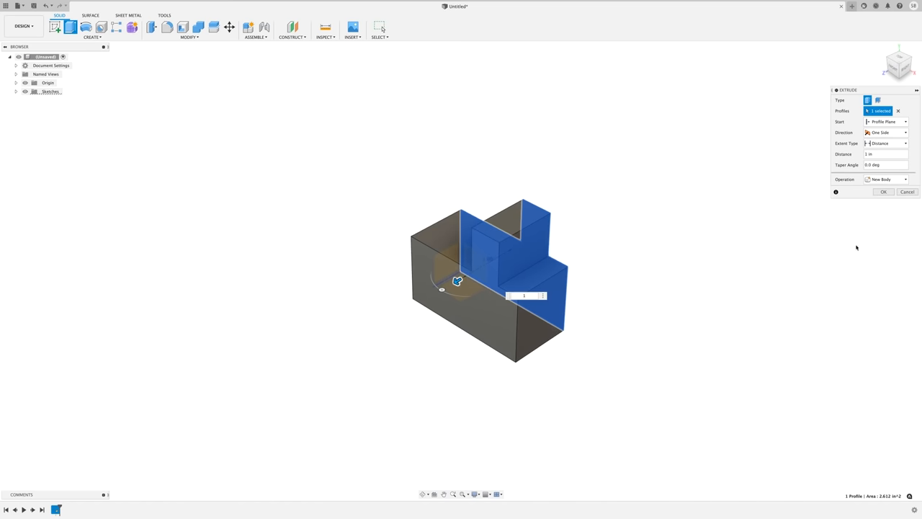
click(884, 192)
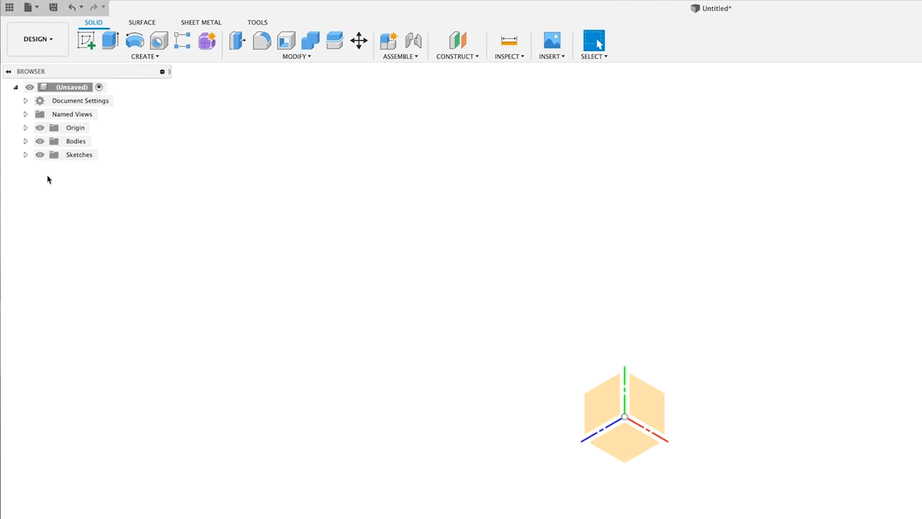
mouse_move(70, 296)
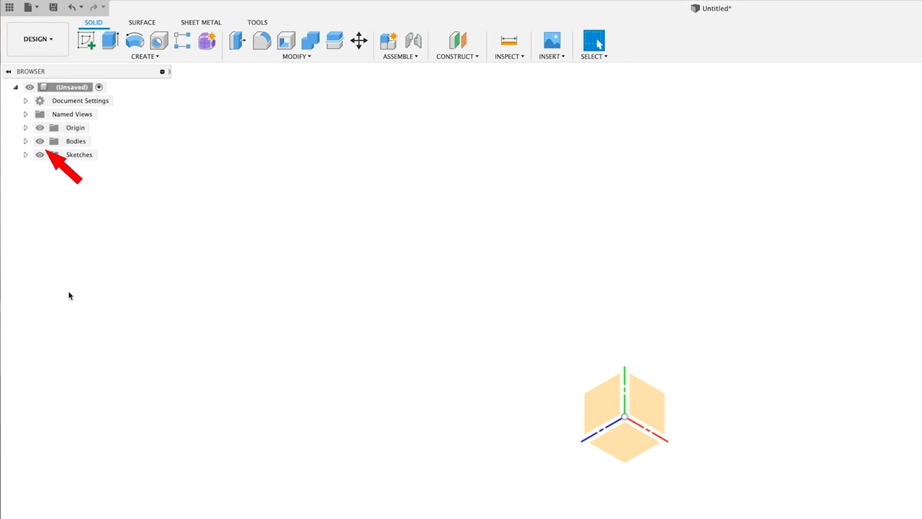
mouse_move(259, 408)
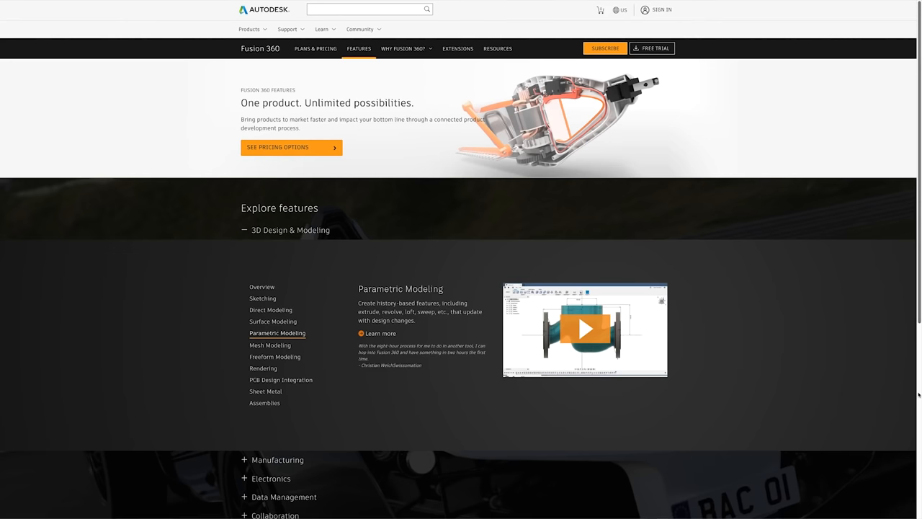
Step: Browse the Fusion 360 features page, then finish the stepped profile sketch
scroll(down, 3)
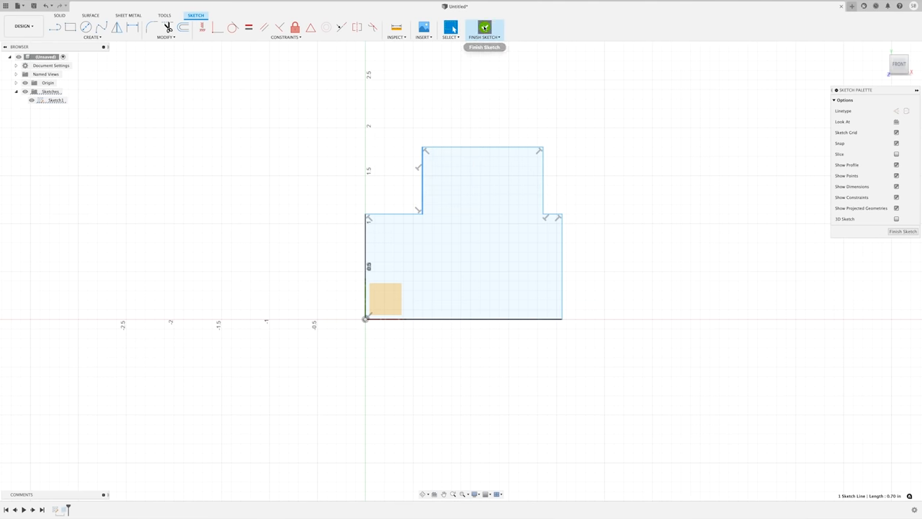
click(484, 28)
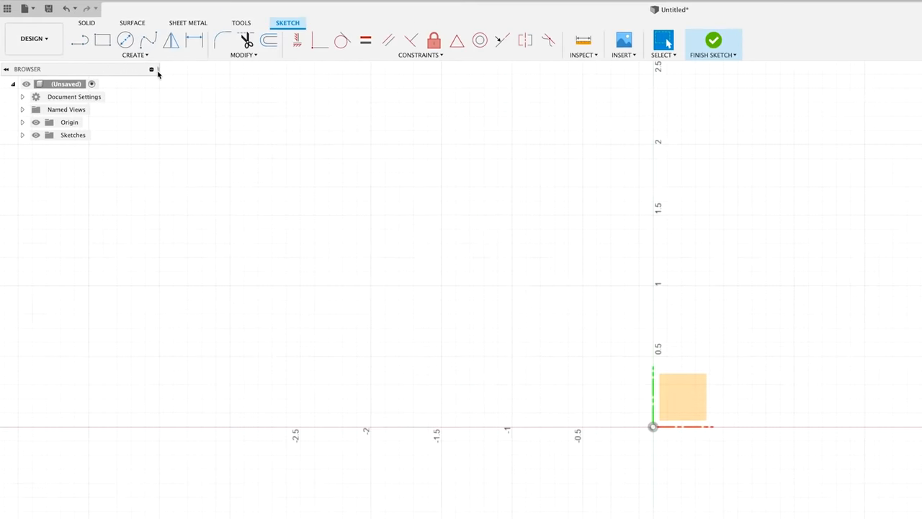
Step: Start a 2-Point Rectangle from the origin with an 84 in width
click(134, 55)
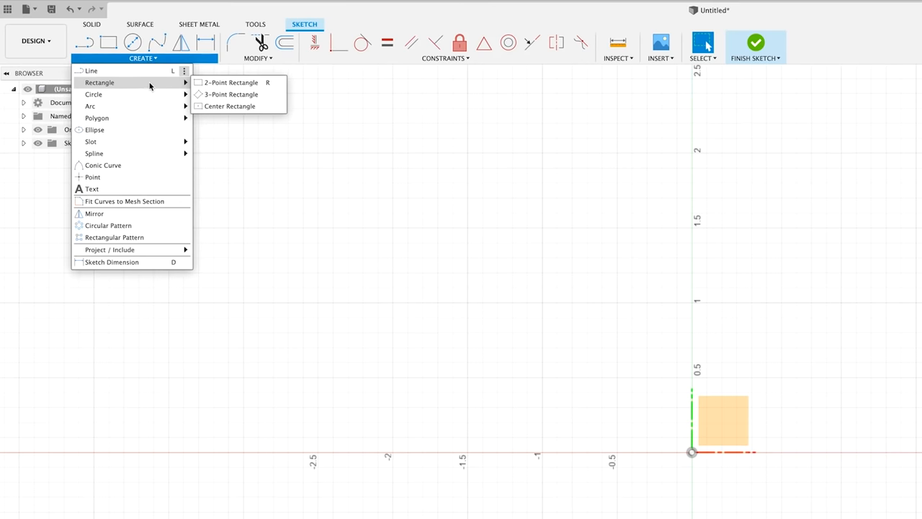
mouse_move(231, 83)
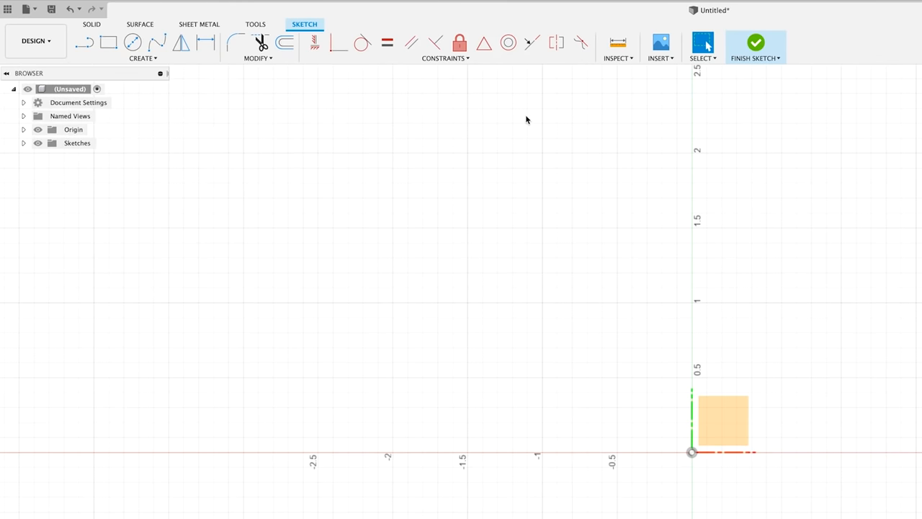
mouse_move(515, 329)
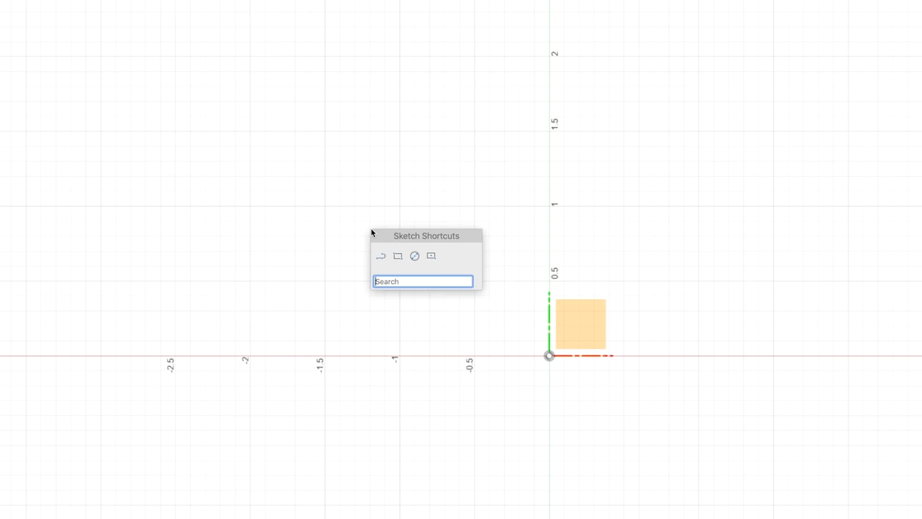
text(recta)
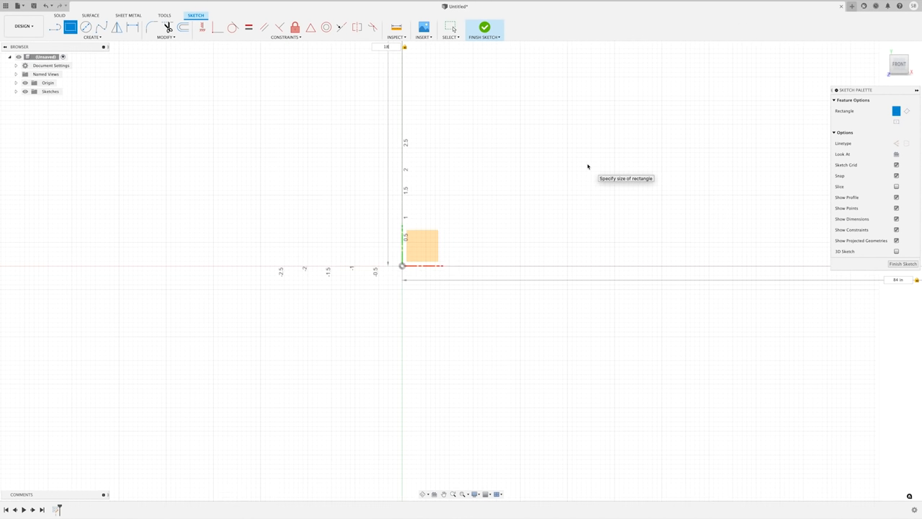
scroll(down, 3)
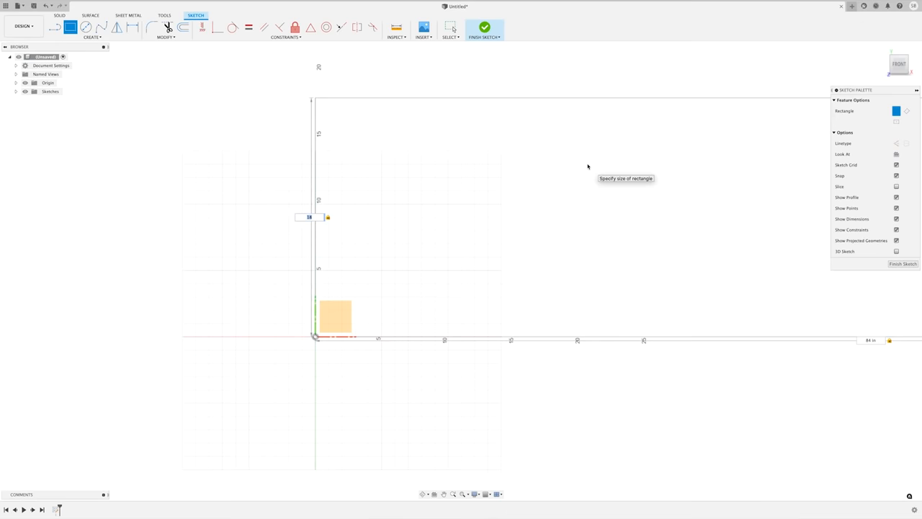